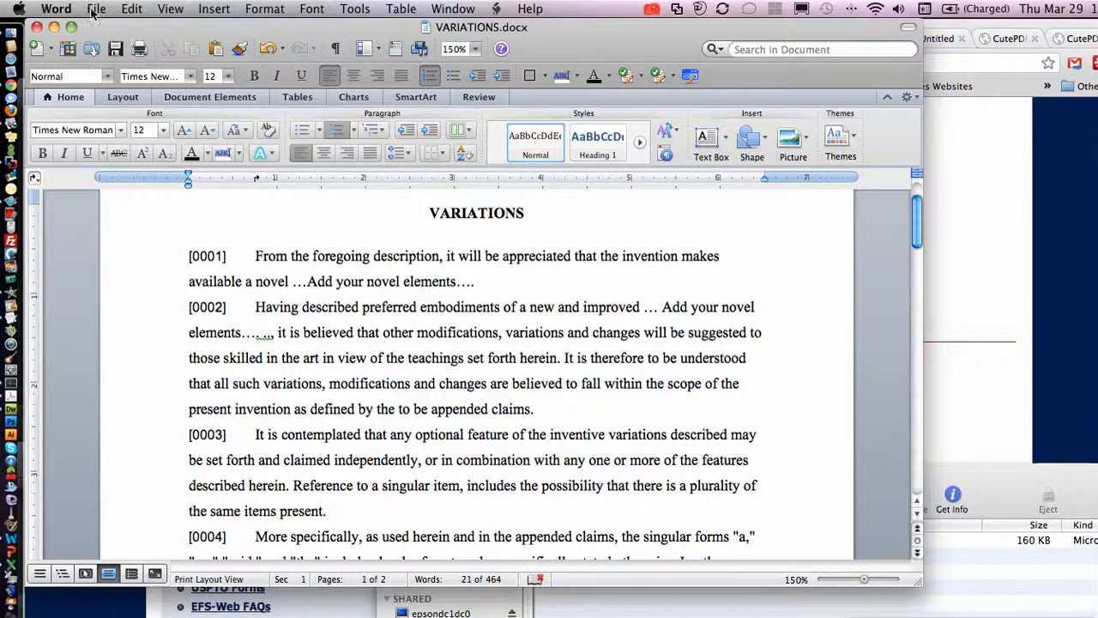
# Abandon the earlier print attempt, then reopen Print and choose Save as PDF.
pyautogui.click(96, 9)
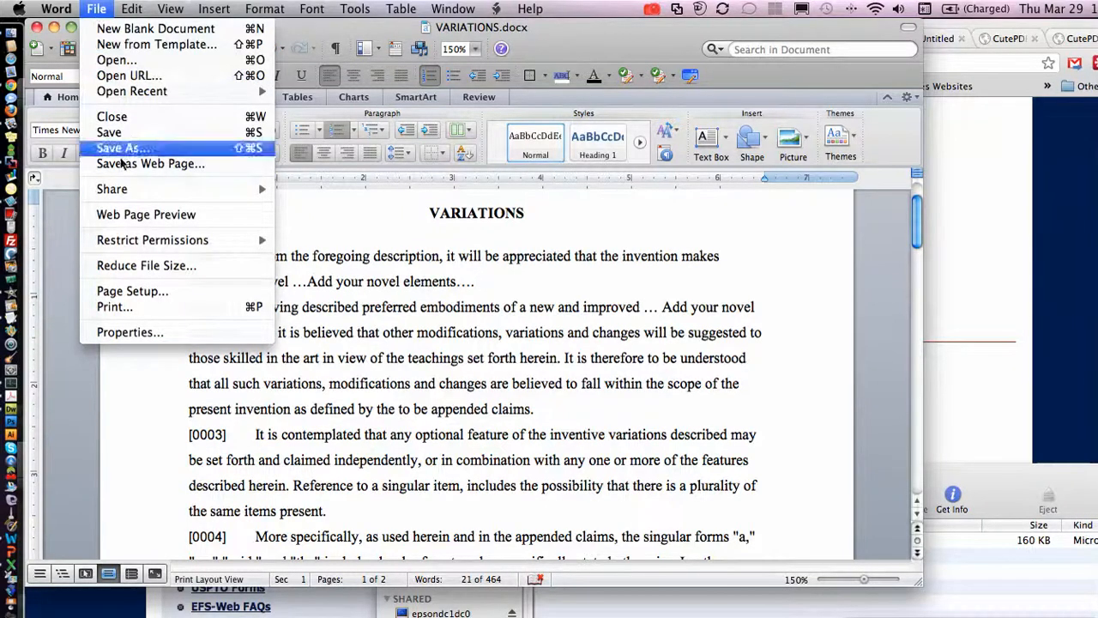
pyautogui.moveTo(155, 313)
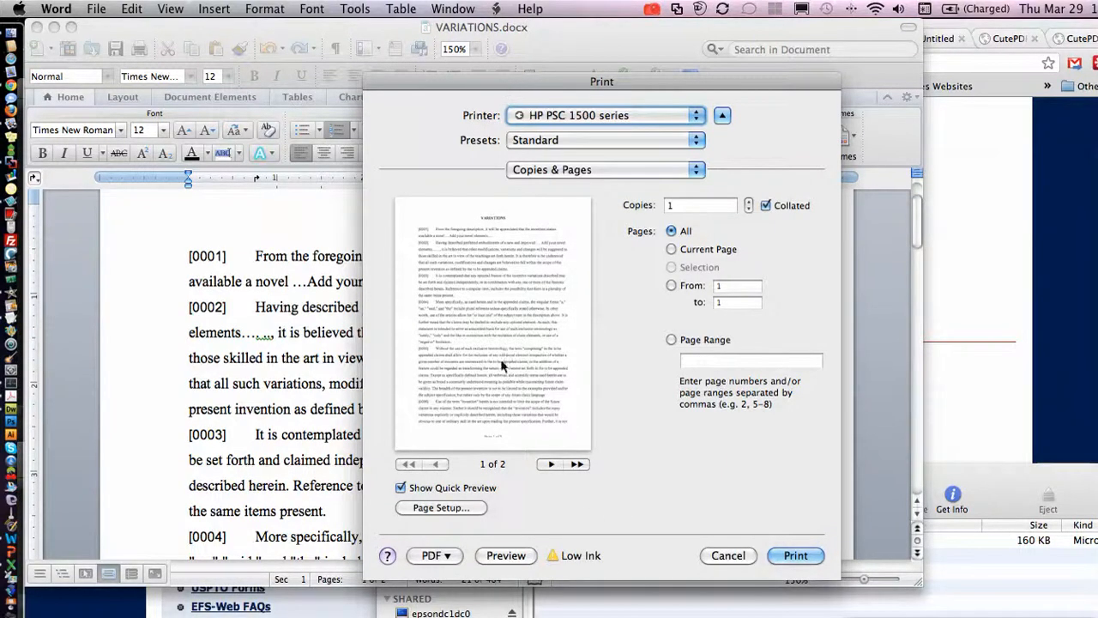
pyautogui.click(728, 555)
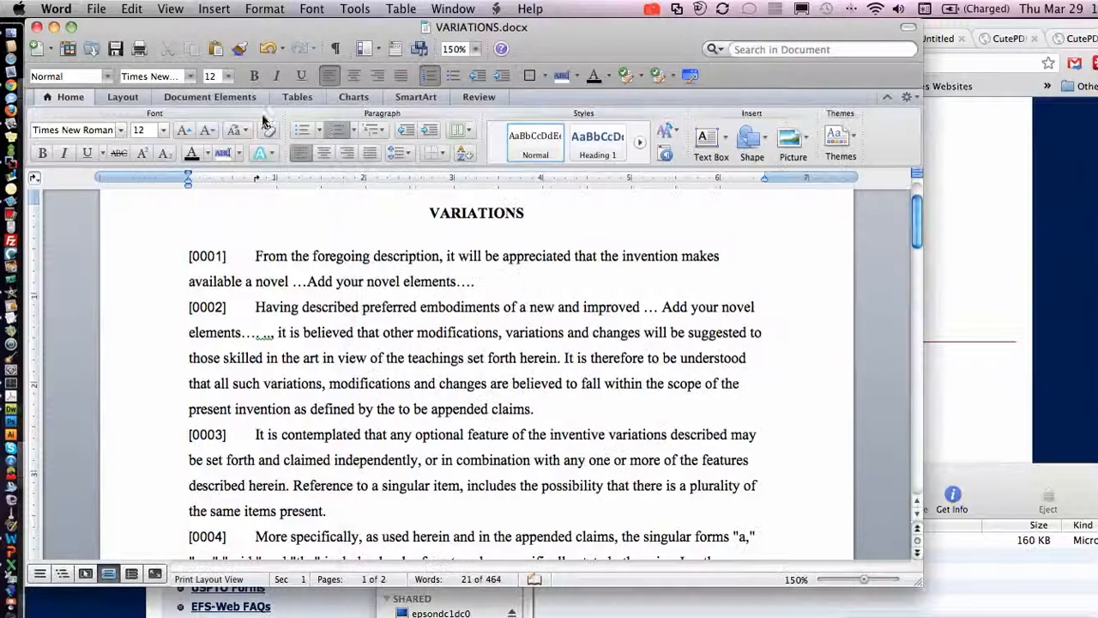
pyautogui.click(96, 8)
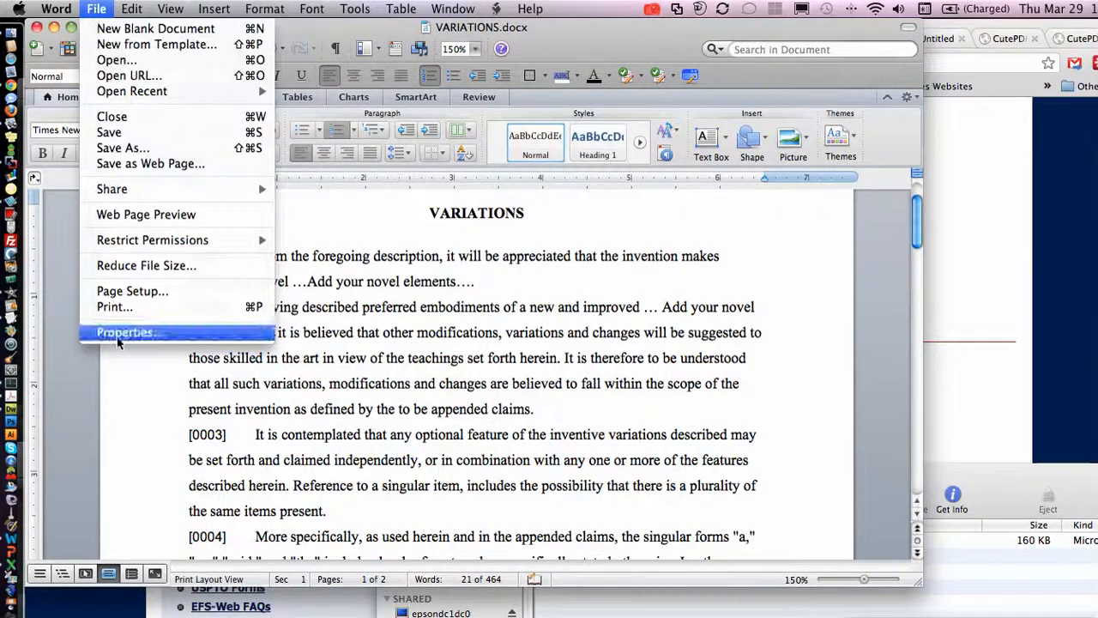
pyautogui.click(115, 306)
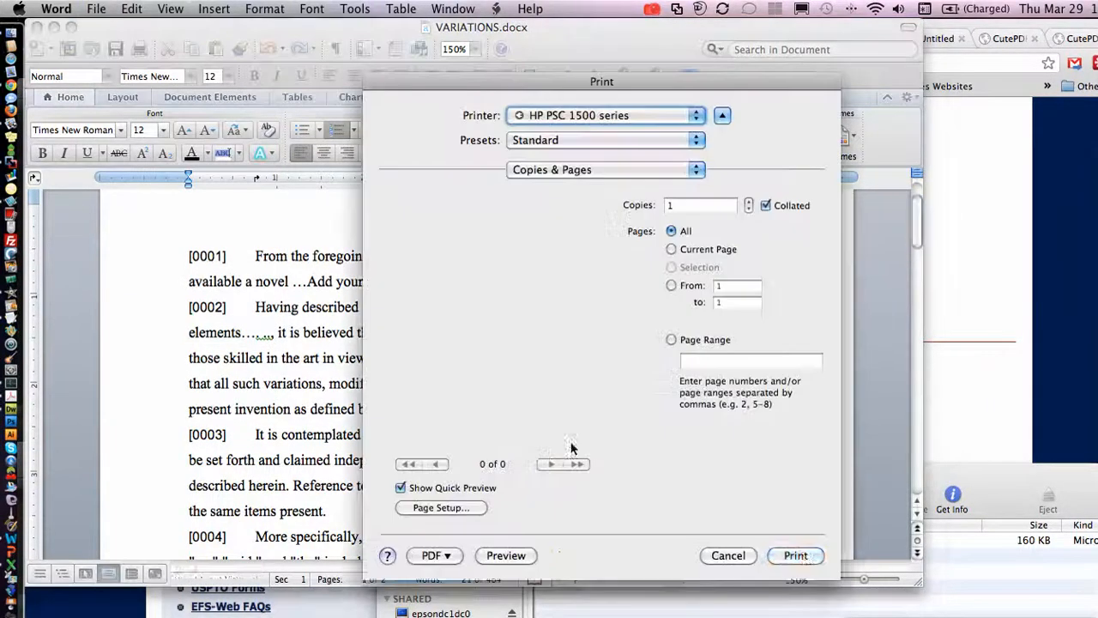
pyautogui.click(434, 555)
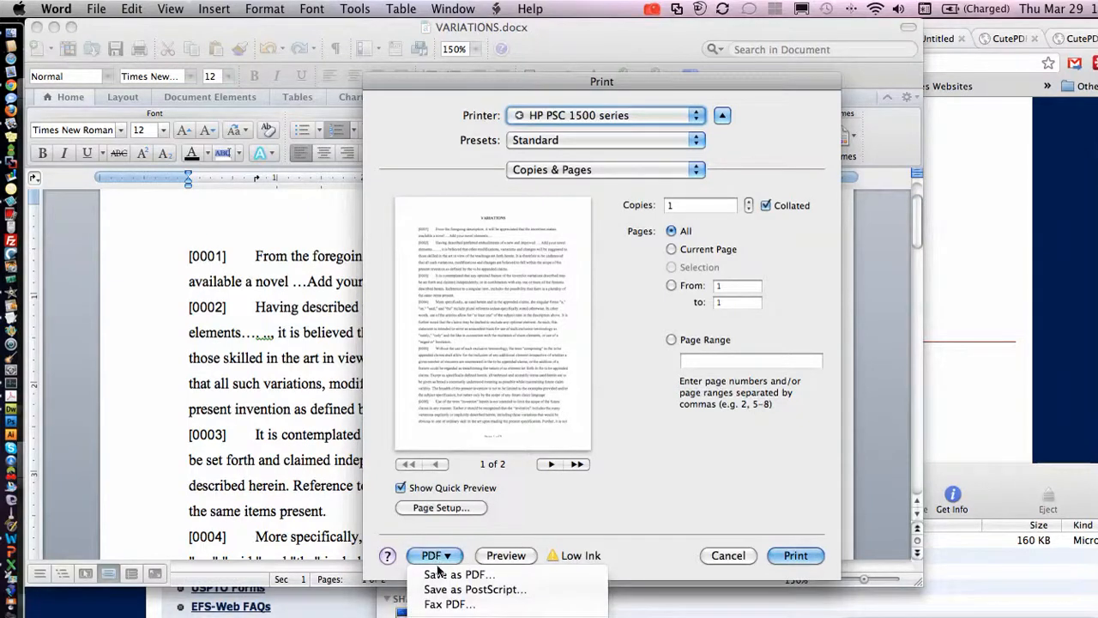
pyautogui.click(459, 574)
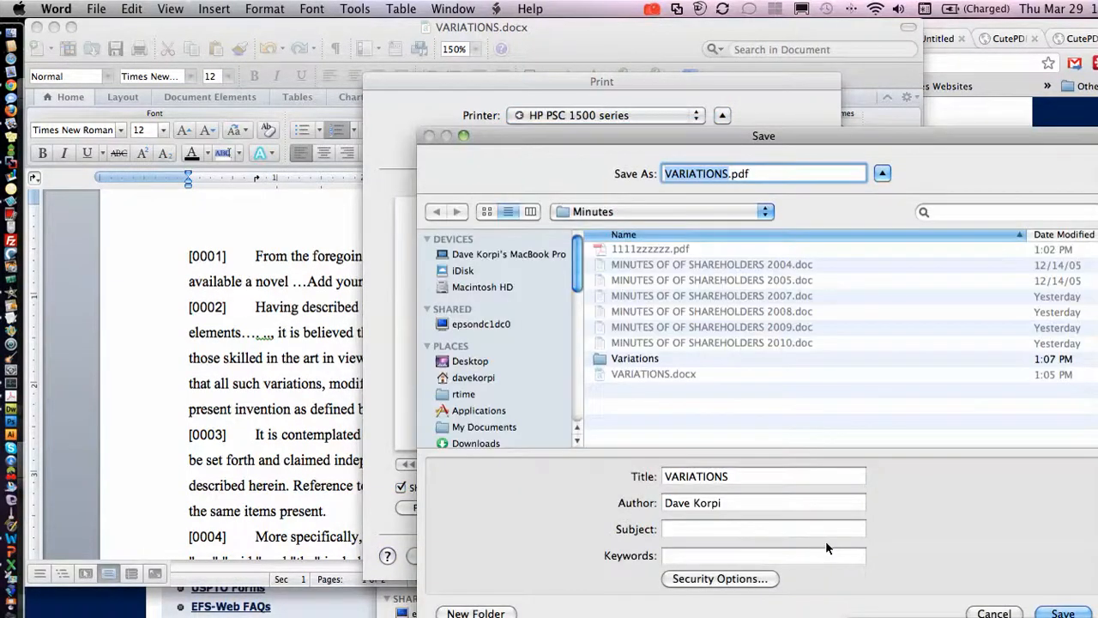
# Enter the Variations folder and save the printout there as VARIATIONS.pdf.
pyautogui.doubleClick(635, 358)
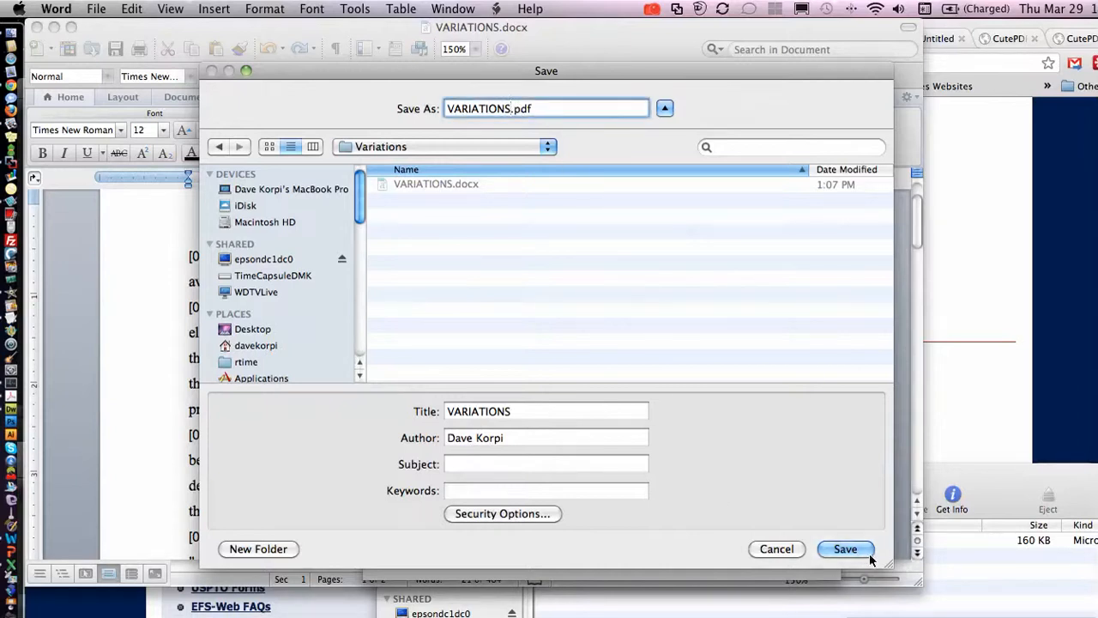
pyautogui.click(844, 548)
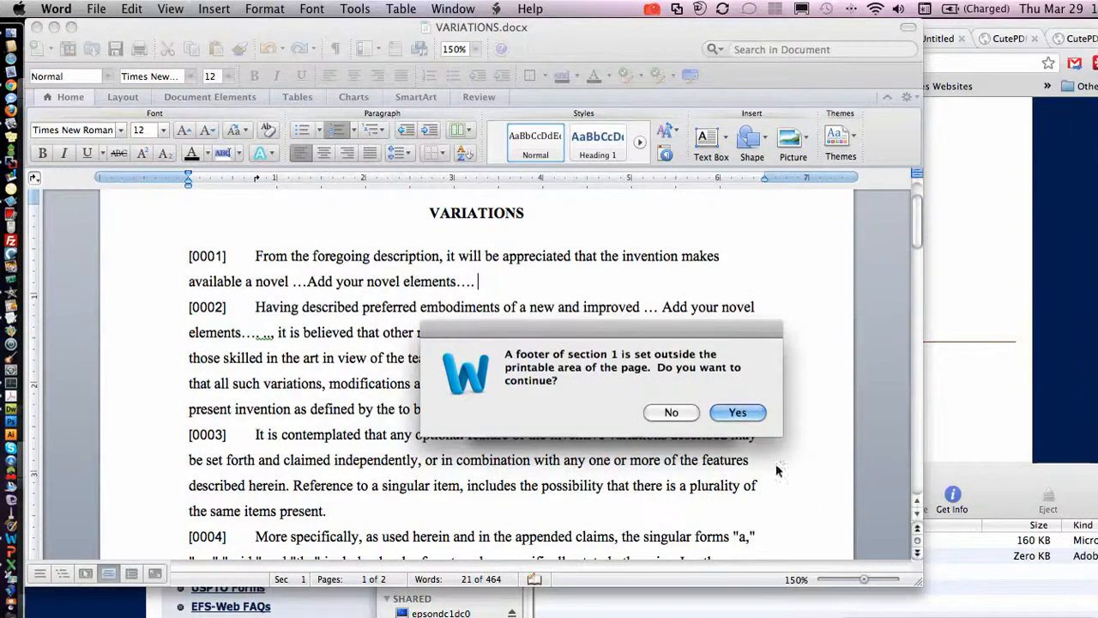
# Accept the footer-outside-printable-area warning and bring the Finder folder window forward.
pyautogui.click(736, 412)
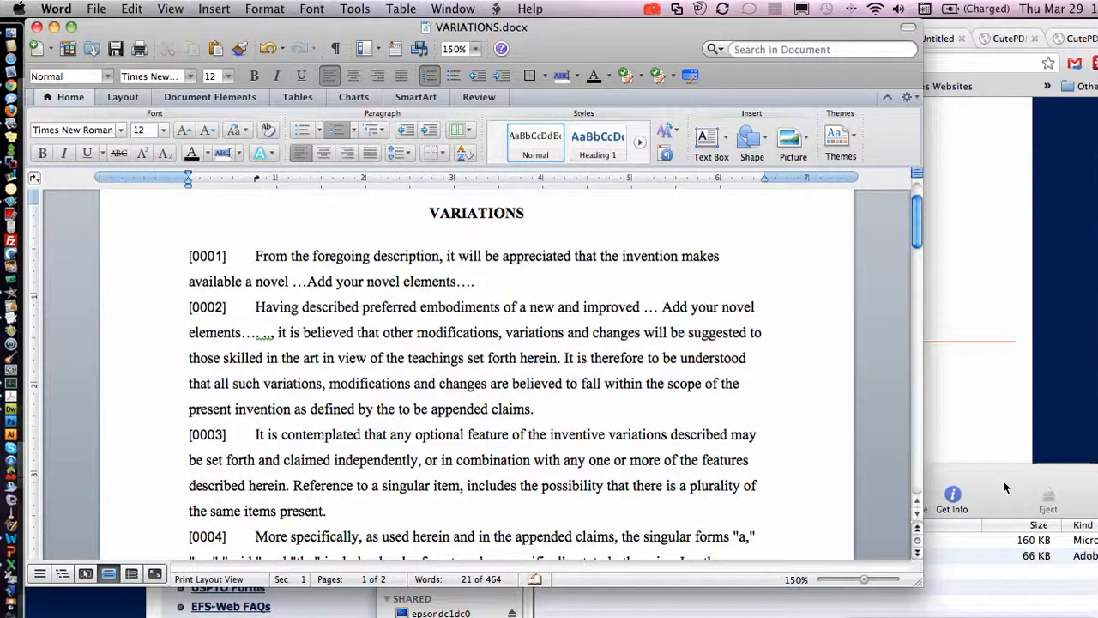
pyautogui.click(477, 282)
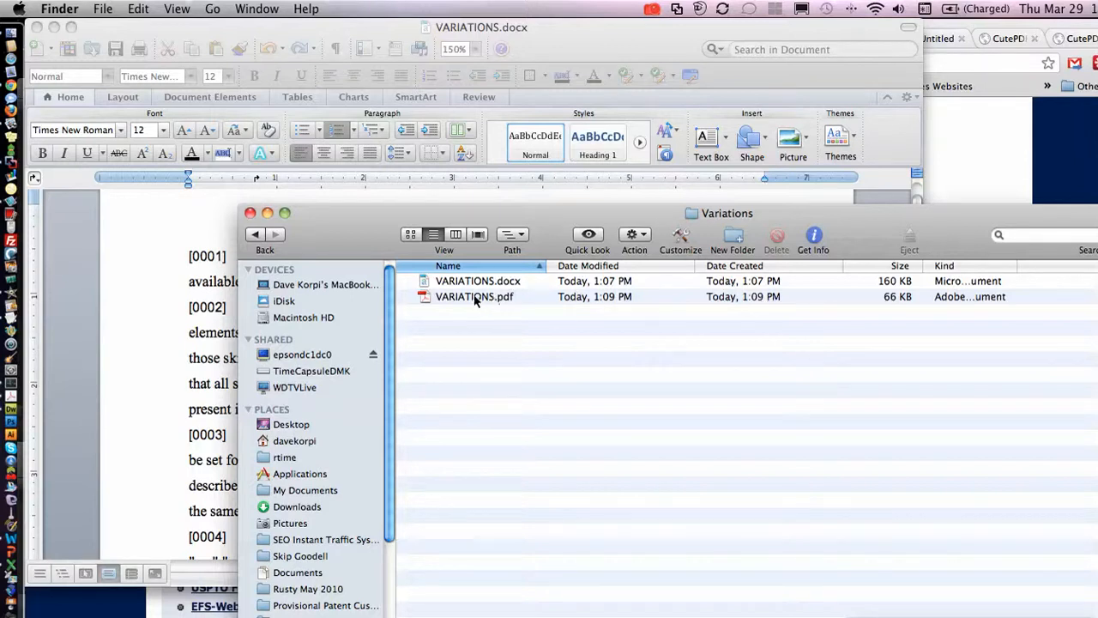
# Open VARIATIONS.pdf from the Variations folder in Acrobat.
pyautogui.doubleClick(474, 296)
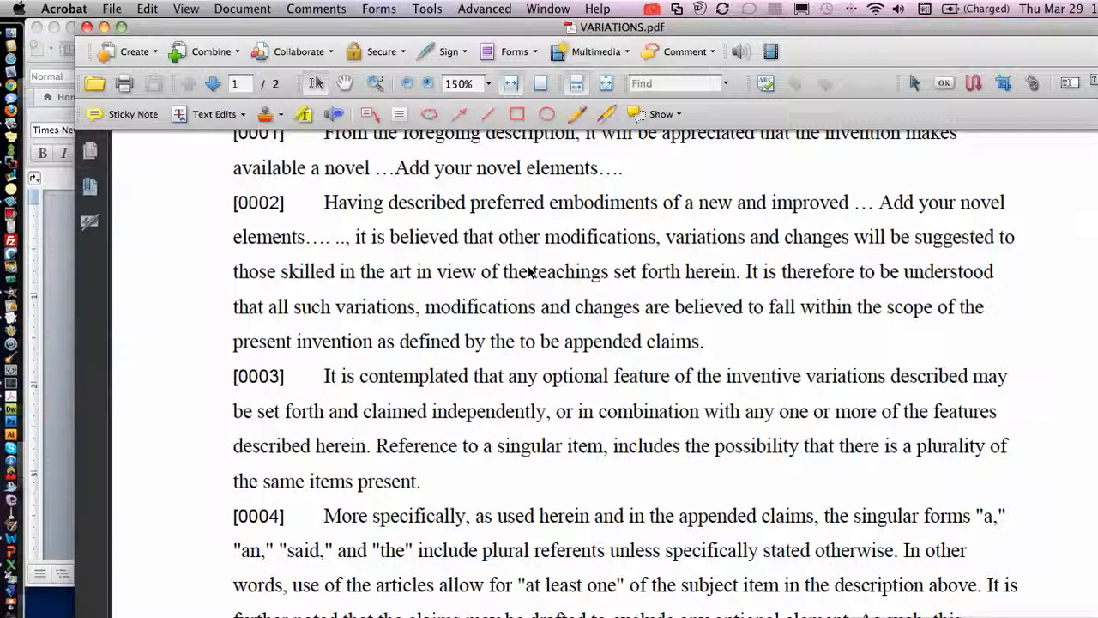
# Scroll down through VARIATIONS.pdf, then return to the VARIATIONS heading on page one.
pyautogui.scroll(-3)
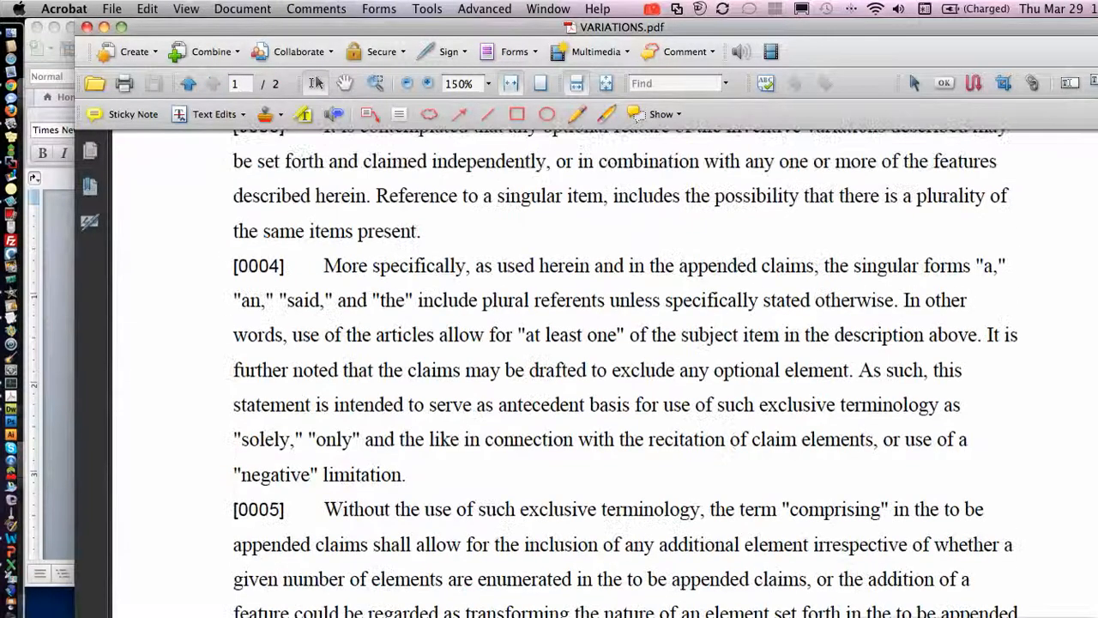
pyautogui.click(186, 84)
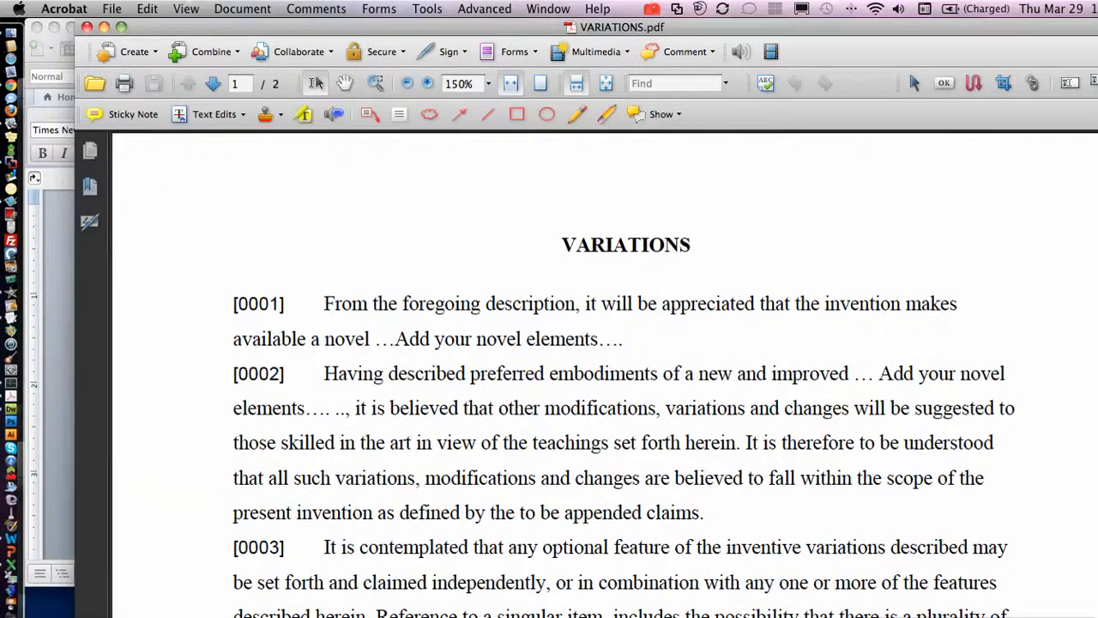